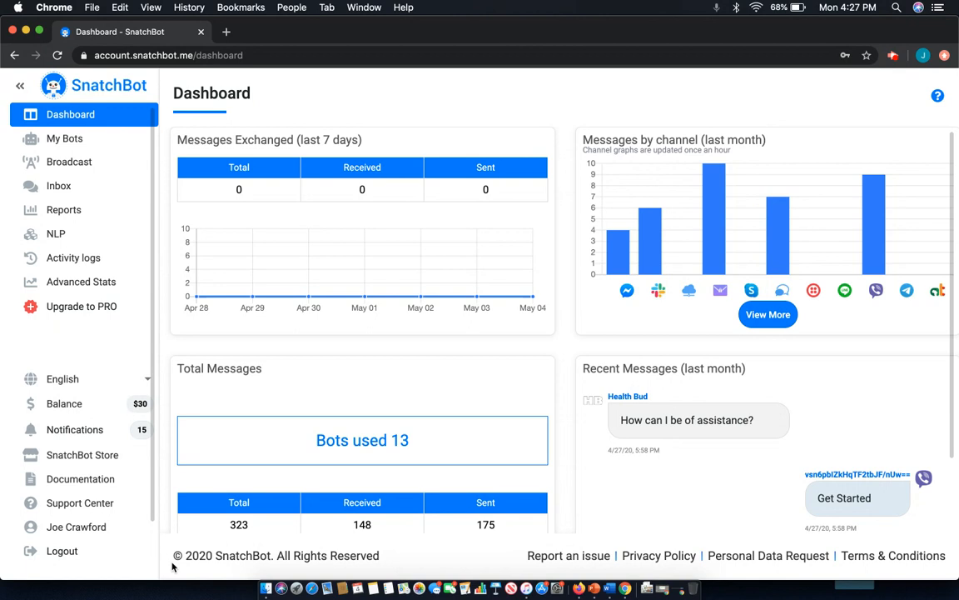
{"action": "mouse_move", "coordinate": [64, 138]}
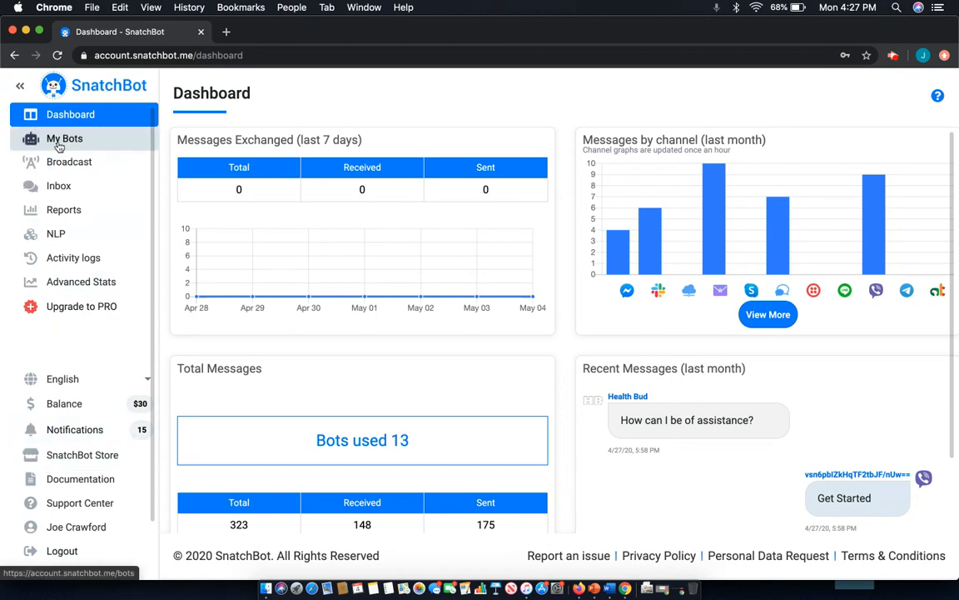
Open My Bots and scroll to the Main Street Med Center bot's editor.
{"action": "left_click", "coordinate": [64, 138]}
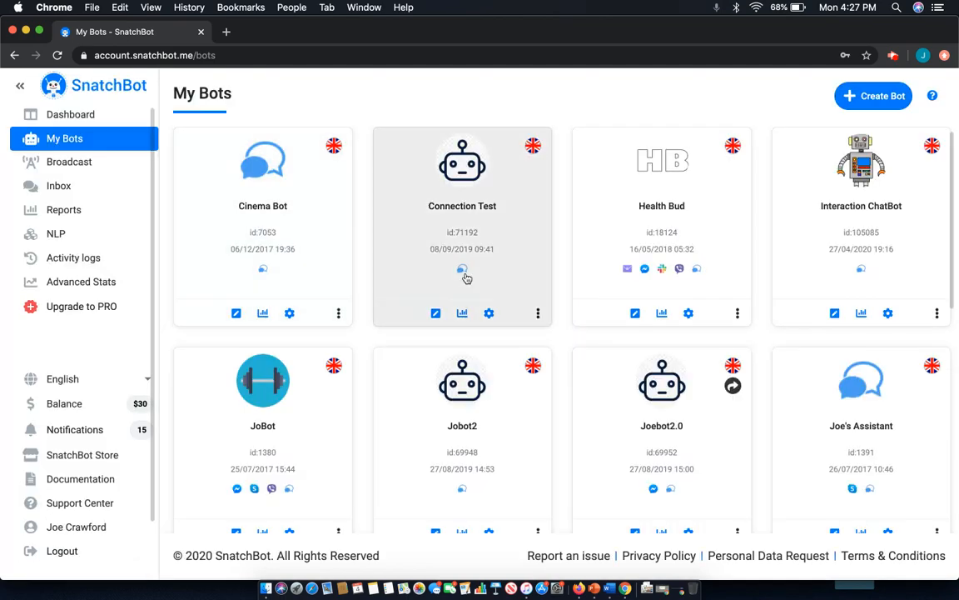
{"action": "scroll", "scroll_direction": "down", "scroll_amount": 3}
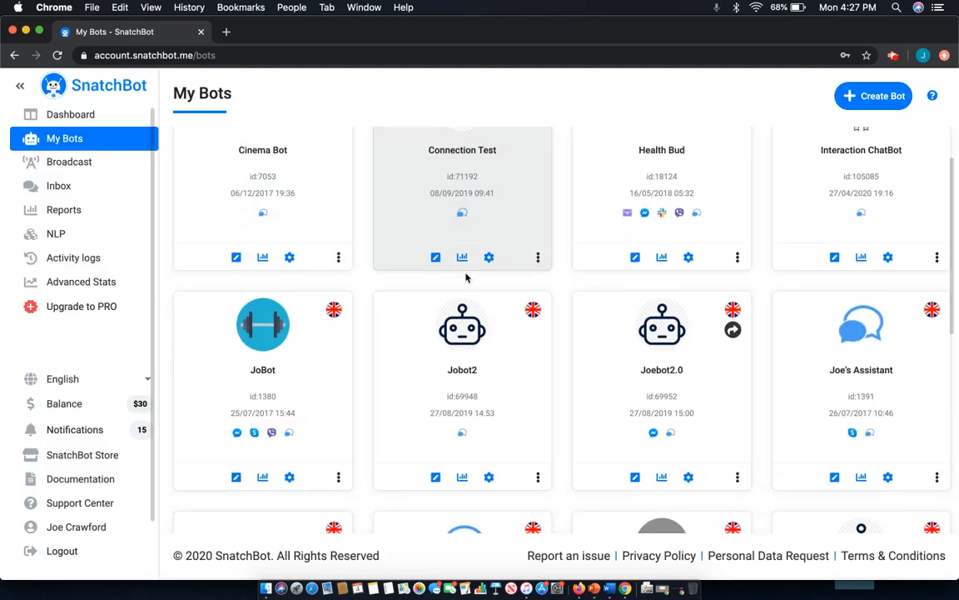
{"action": "scroll", "scroll_direction": "down", "scroll_amount": 3}
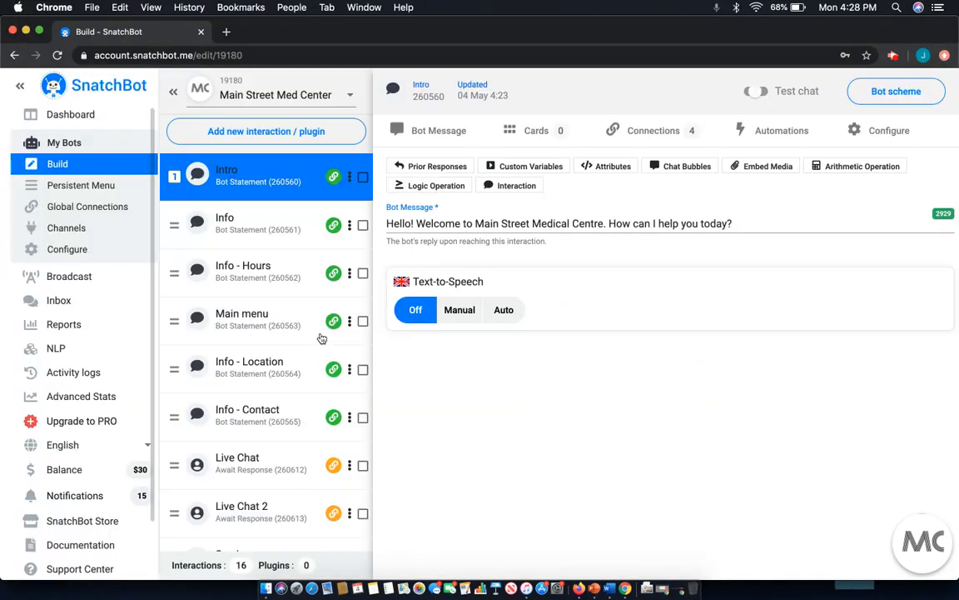
Switch on Test chat for the Main Street Med Center bot.
{"action": "left_click", "coordinate": [754, 91]}
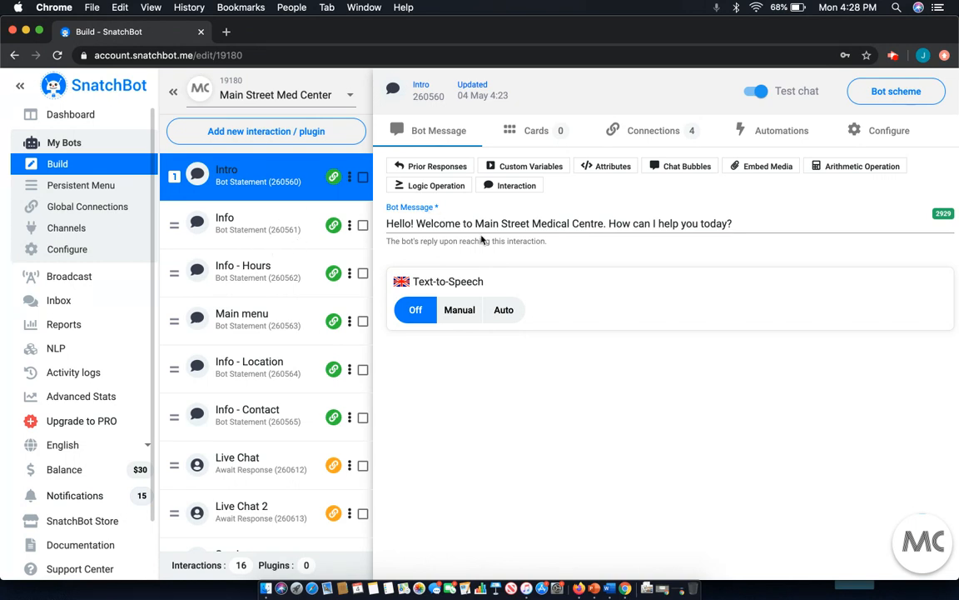
{"action": "mouse_move", "coordinate": [287, 171]}
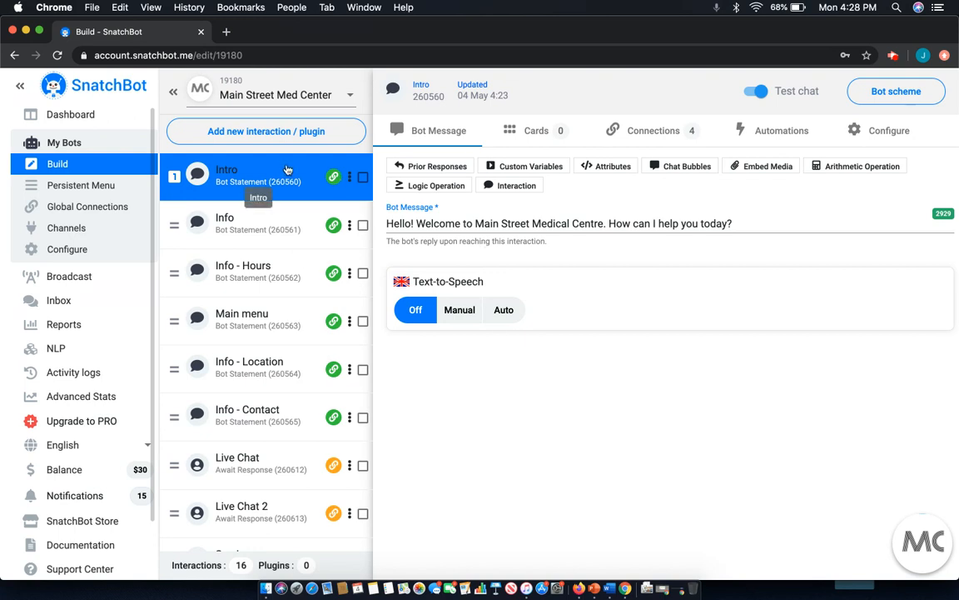
{"action": "mouse_move", "coordinate": [526, 274]}
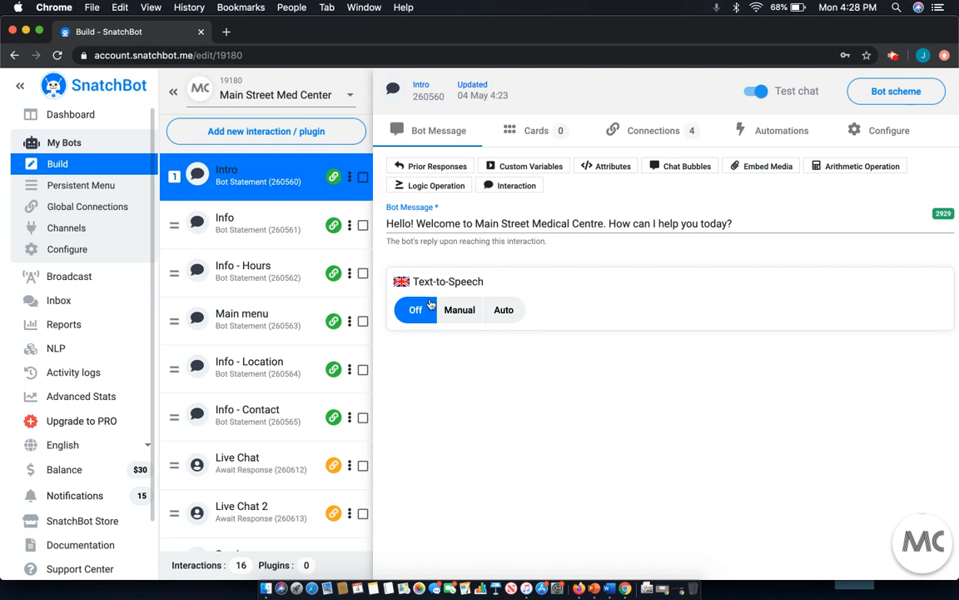
{"action": "mouse_move", "coordinate": [427, 276]}
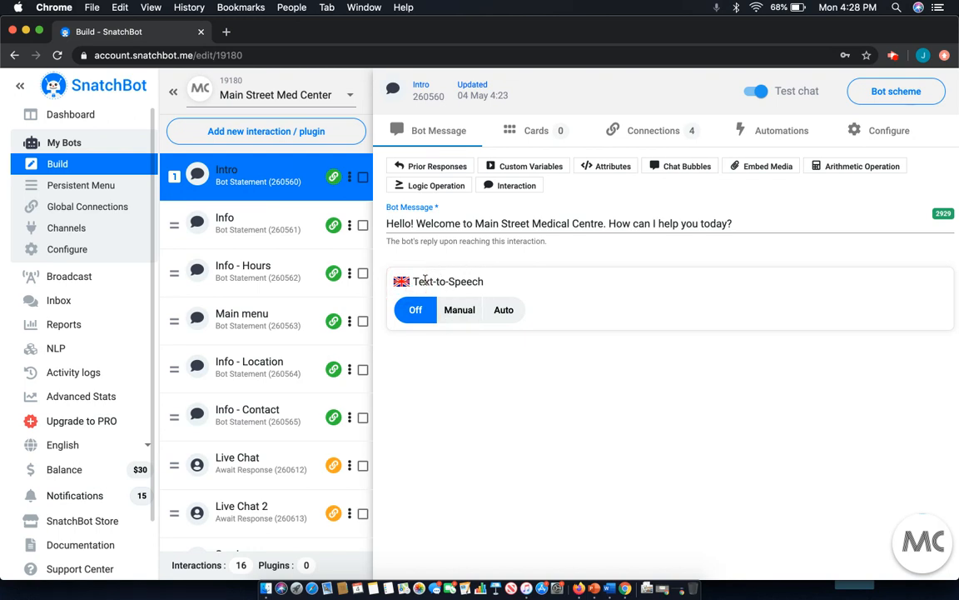
{"action": "mouse_move", "coordinate": [460, 310]}
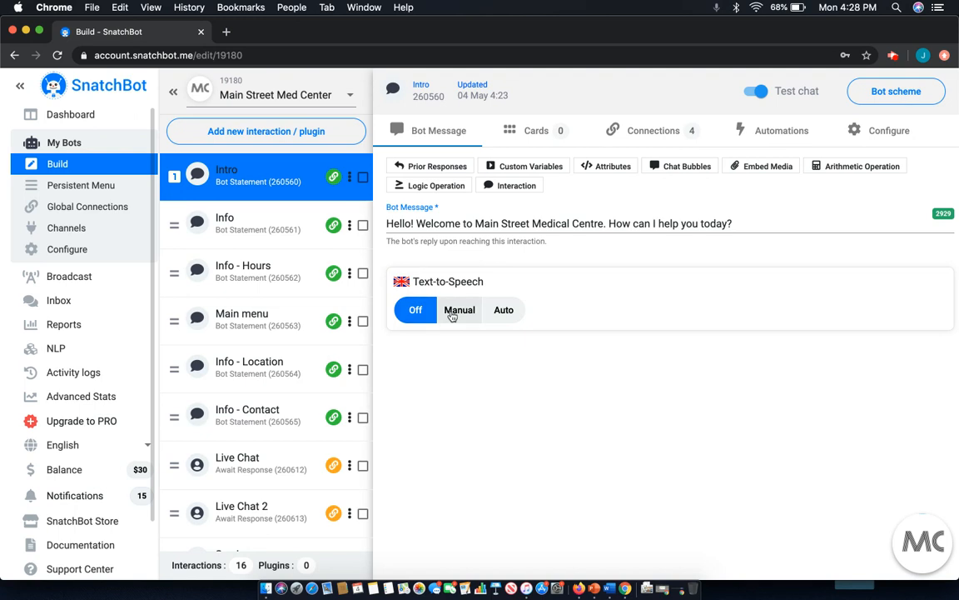
Set the Intro greeting's text-to-speech to Manual and play the five-second clip.
{"action": "left_click", "coordinate": [460, 310]}
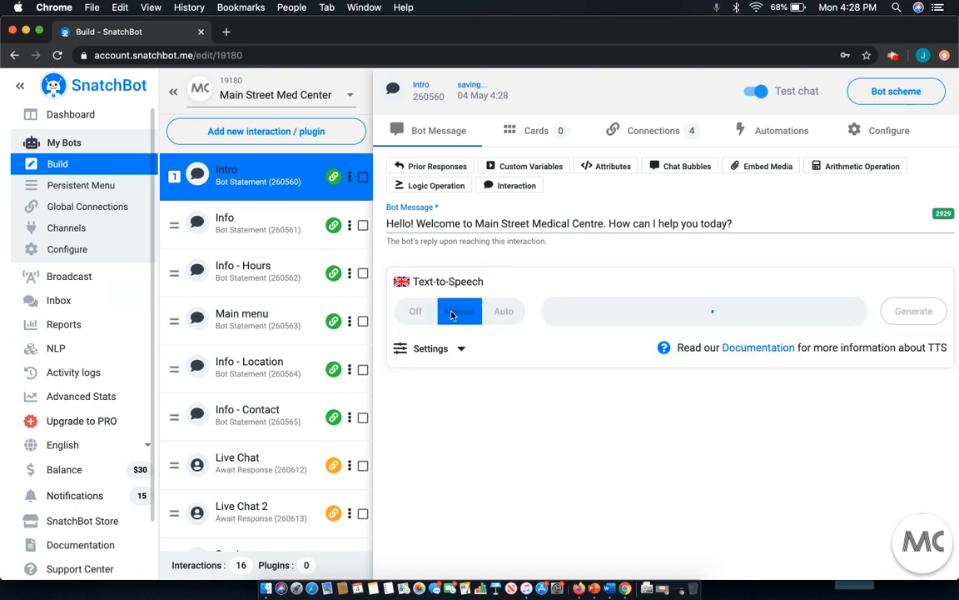
{"action": "left_click", "coordinate": [459, 311]}
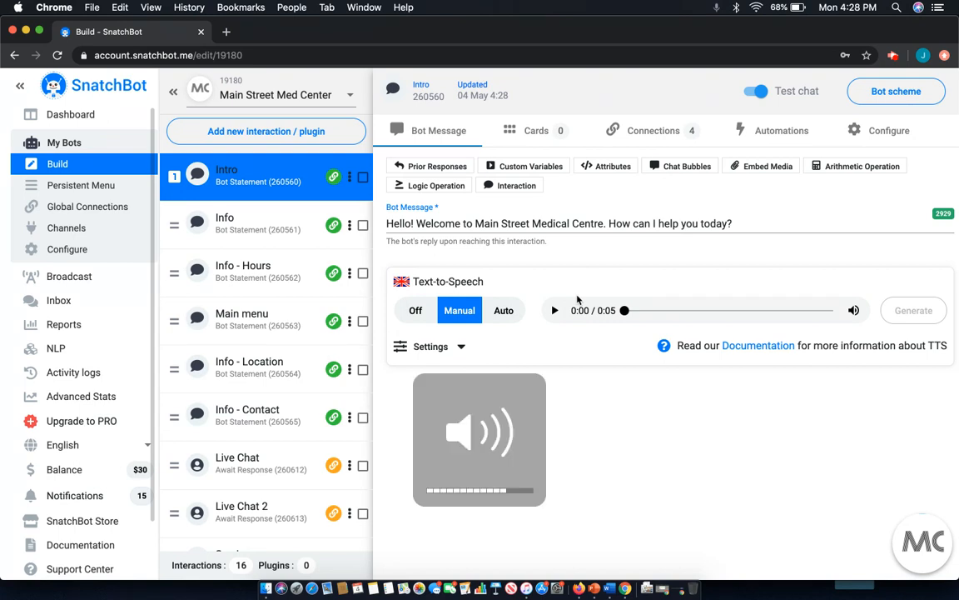
{"action": "mouse_move", "coordinate": [585, 303]}
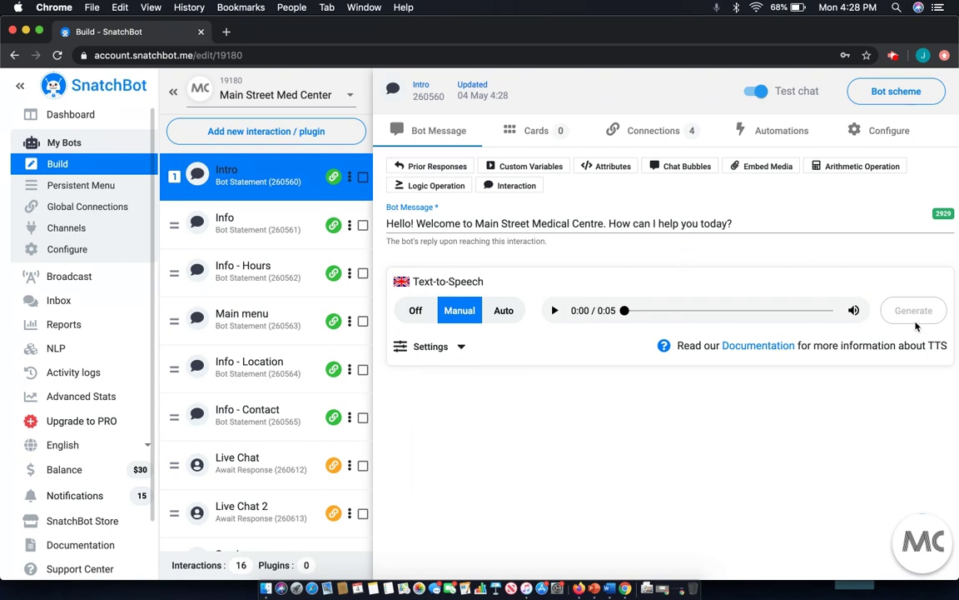
{"action": "mouse_move", "coordinate": [560, 310]}
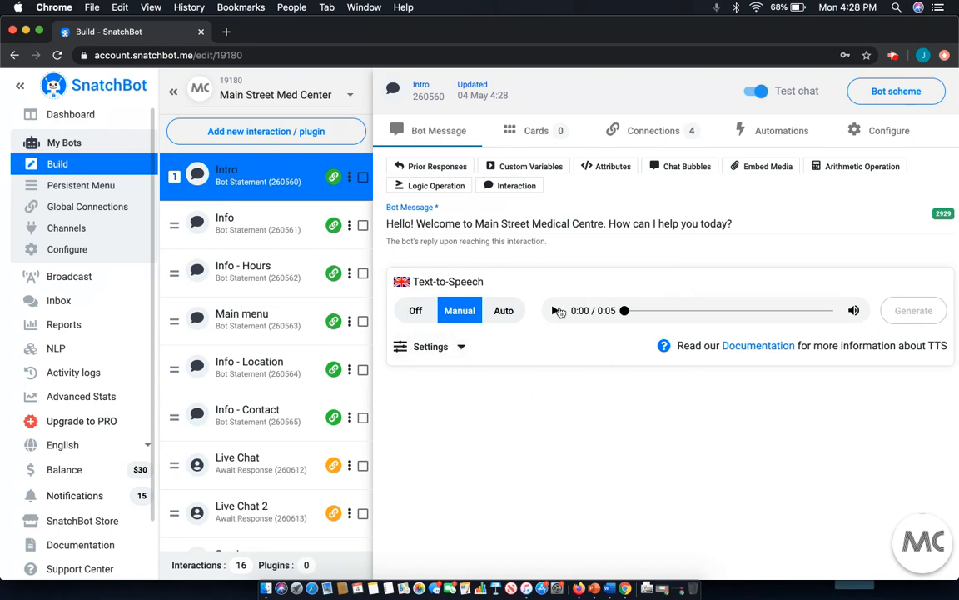
{"action": "left_click", "coordinate": [555, 310]}
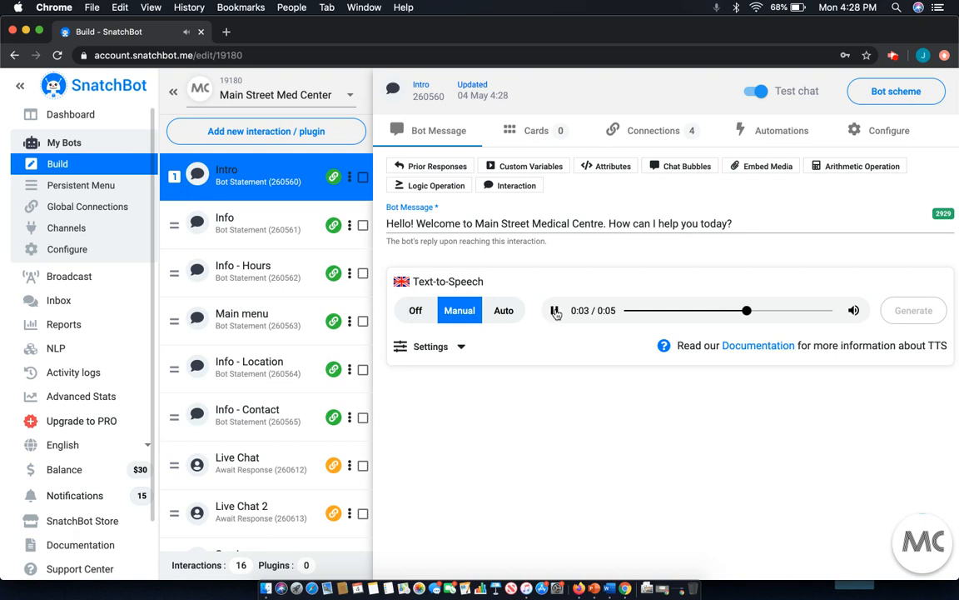
{"action": "left_click", "coordinate": [556, 310]}
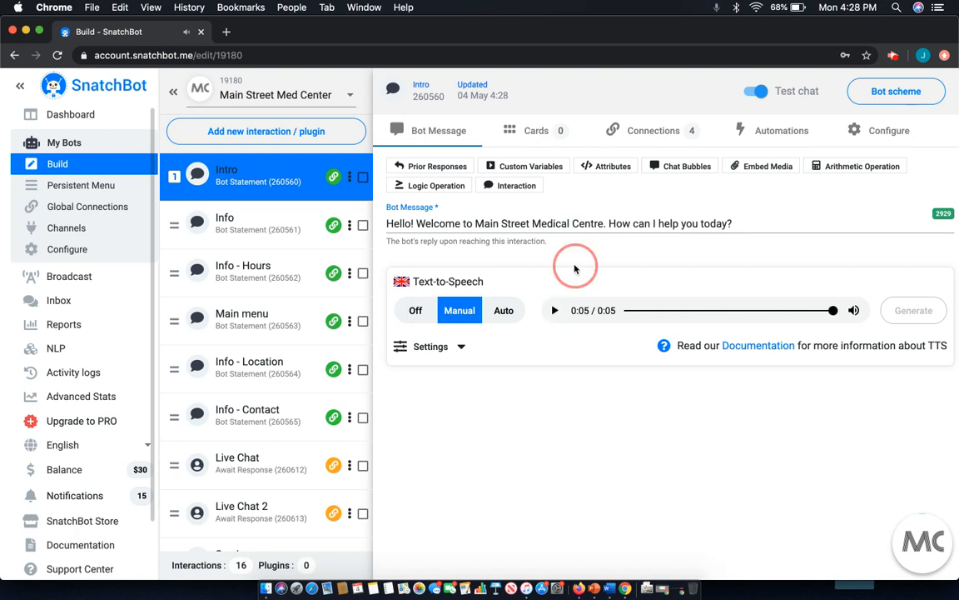
{"action": "mouse_move", "coordinate": [470, 348]}
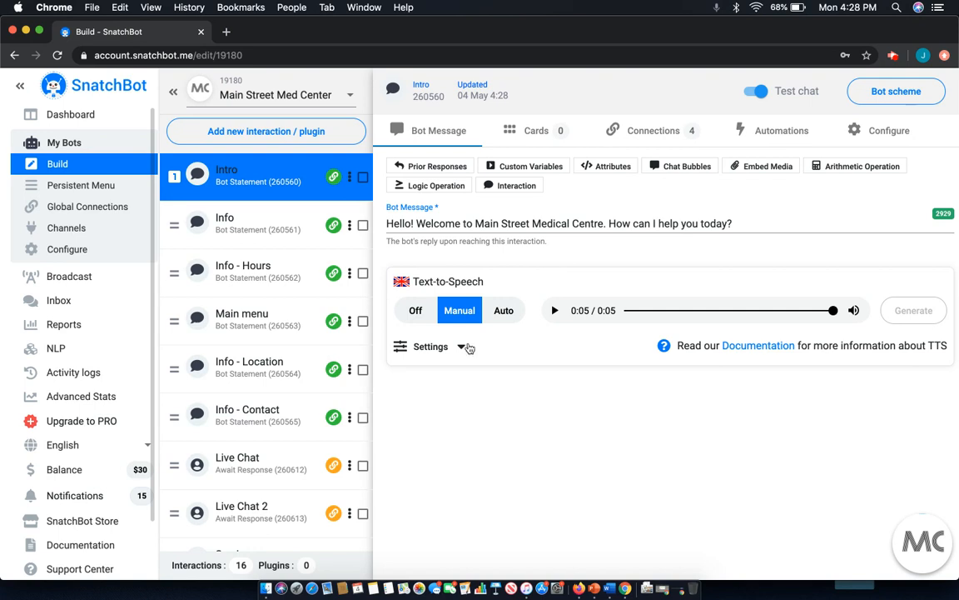
Expand the Text-to-Speech settings and keep English as the TTS language.
{"action": "left_click", "coordinate": [430, 347]}
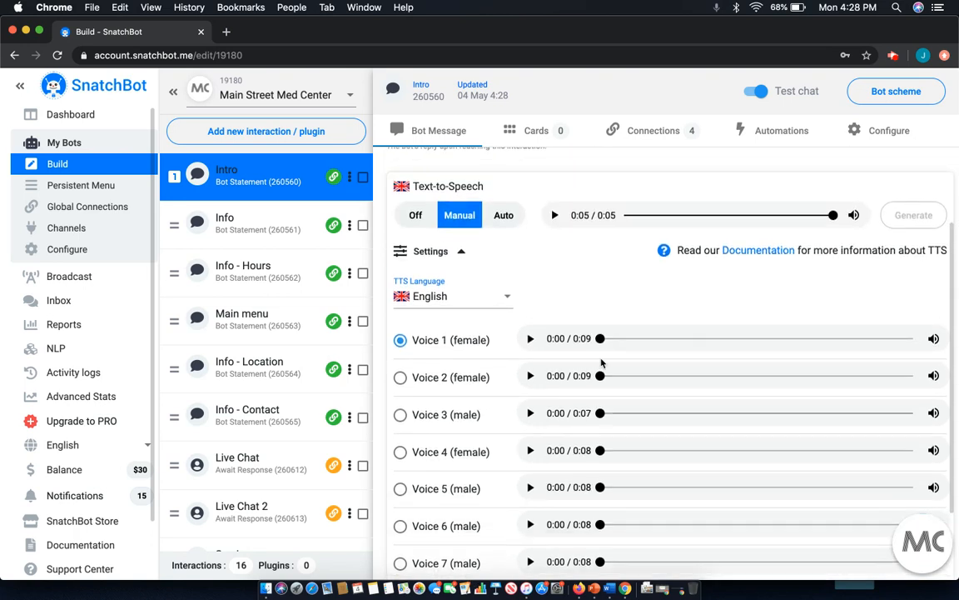
{"action": "scroll", "scroll_direction": "up", "scroll_amount": 3}
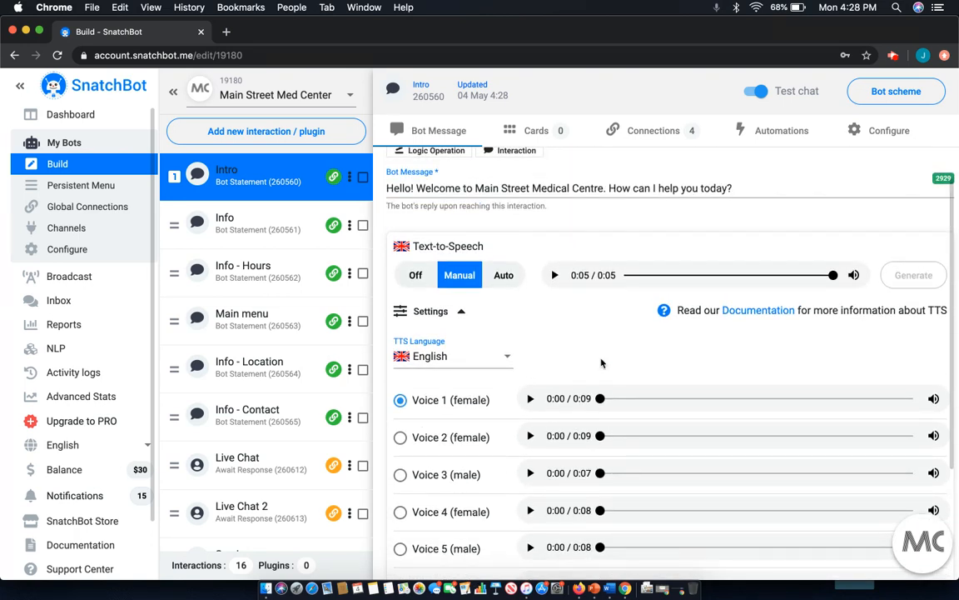
{"action": "mouse_move", "coordinate": [492, 359]}
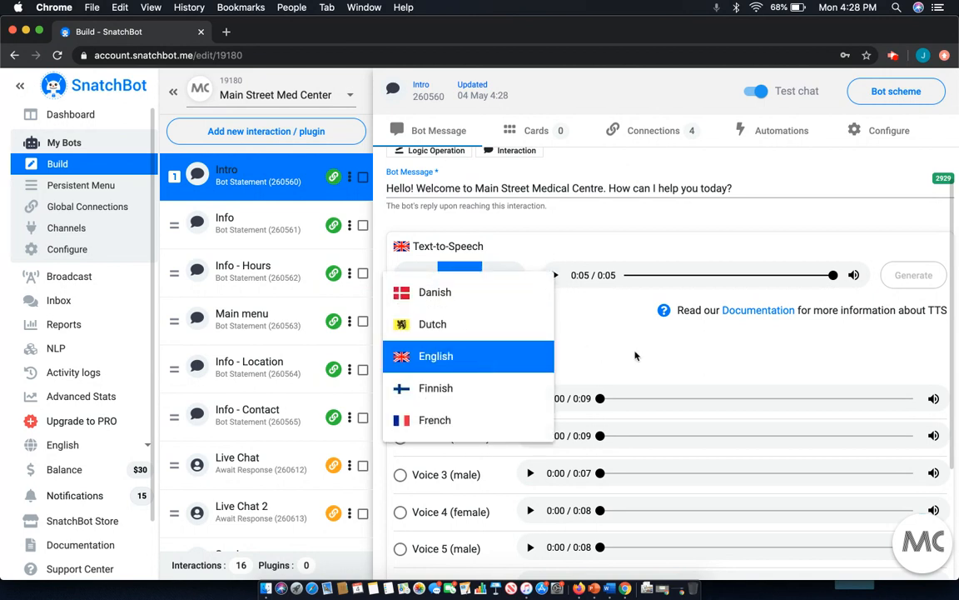
{"action": "left_click", "coordinate": [435, 356]}
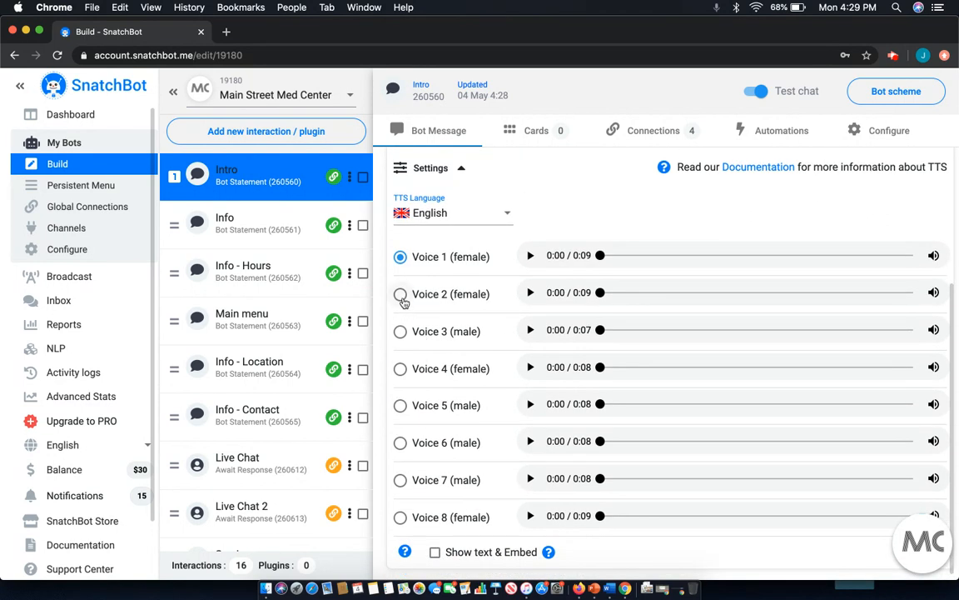
{"action": "mouse_move", "coordinate": [401, 332]}
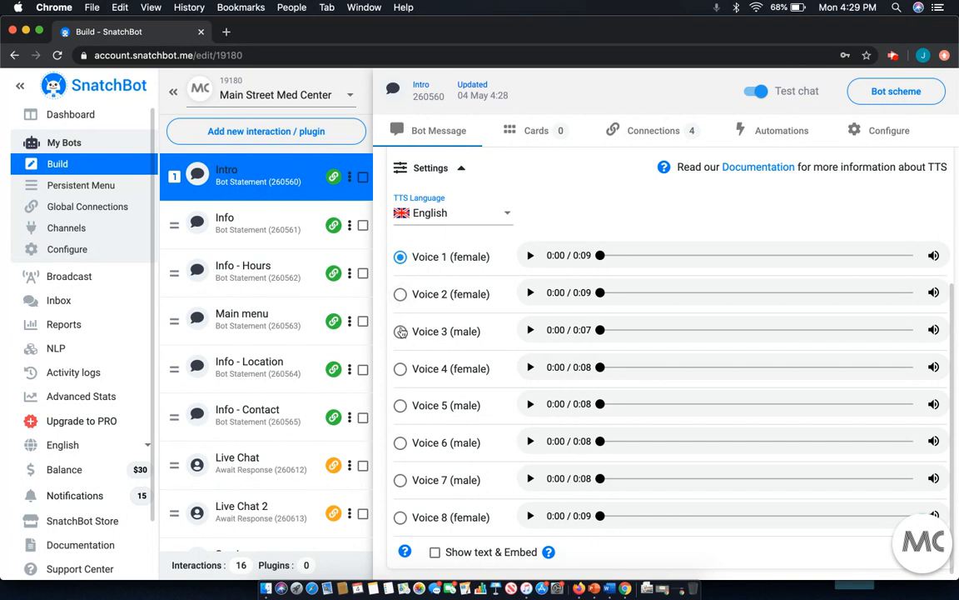
Choose Voice 3 (male) and preview its sample.
{"action": "left_click", "coordinate": [401, 332]}
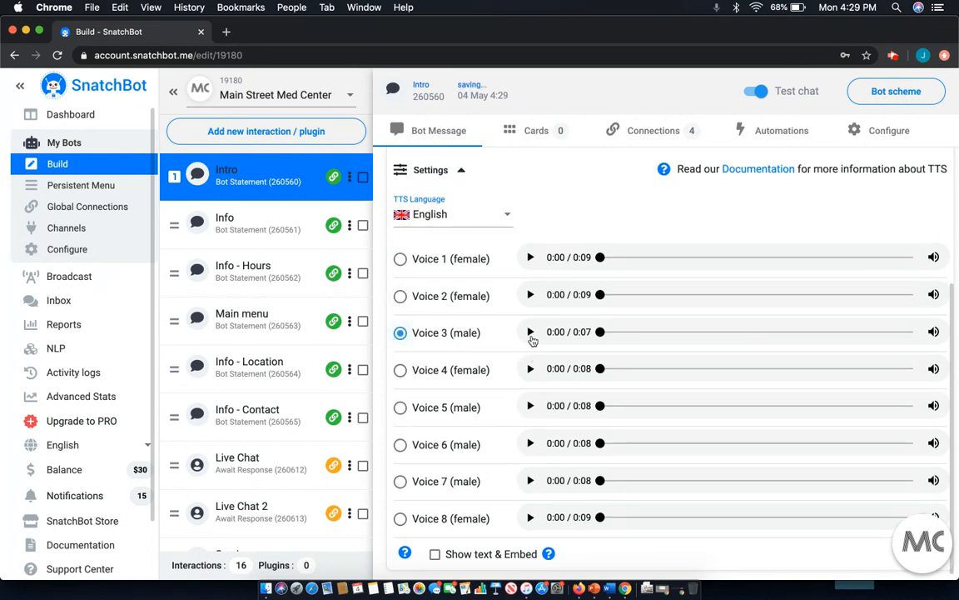
{"action": "left_click", "coordinate": [531, 331]}
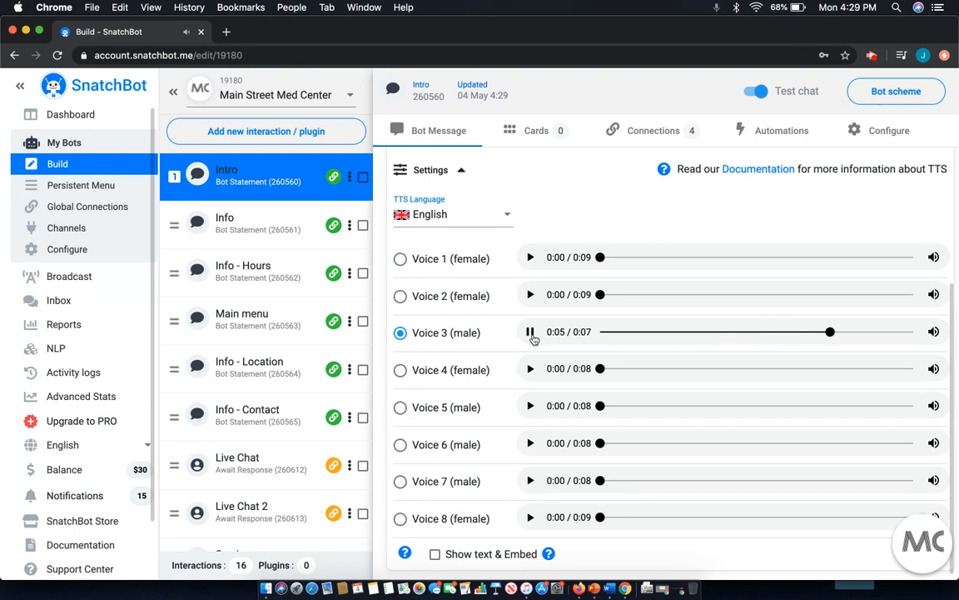
{"action": "left_click", "coordinate": [531, 332]}
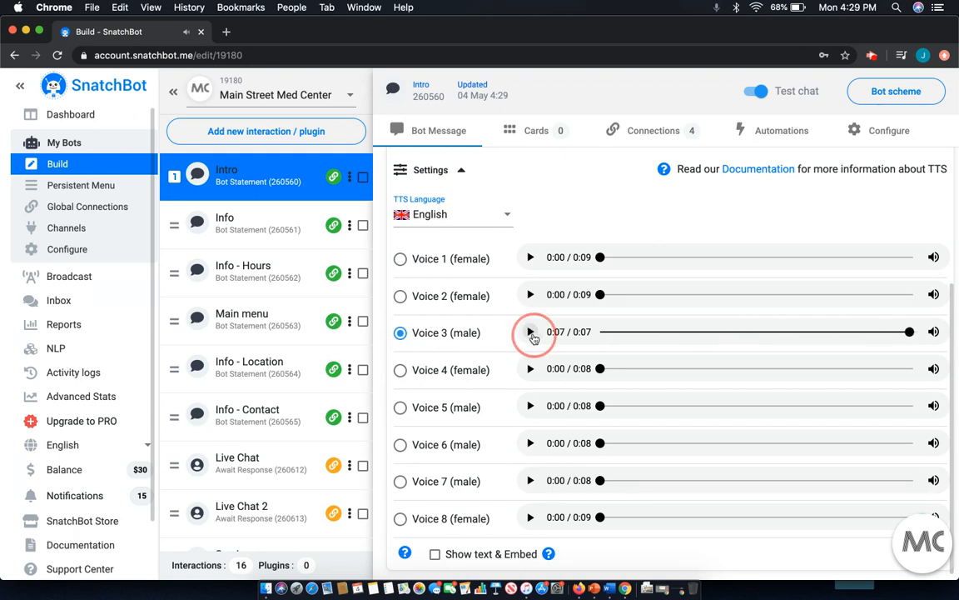
{"action": "left_click", "coordinate": [531, 331]}
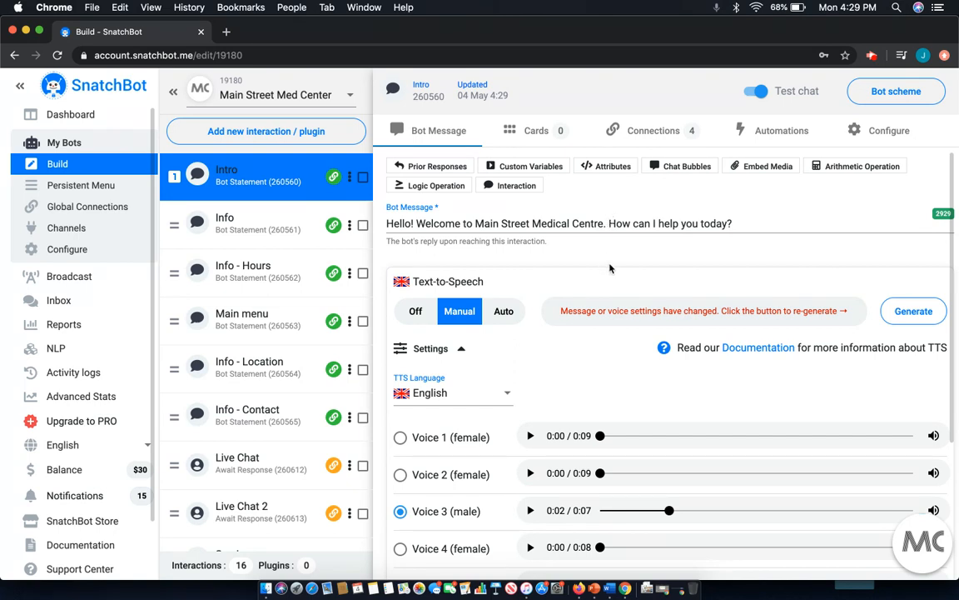
{"action": "mouse_move", "coordinate": [598, 366]}
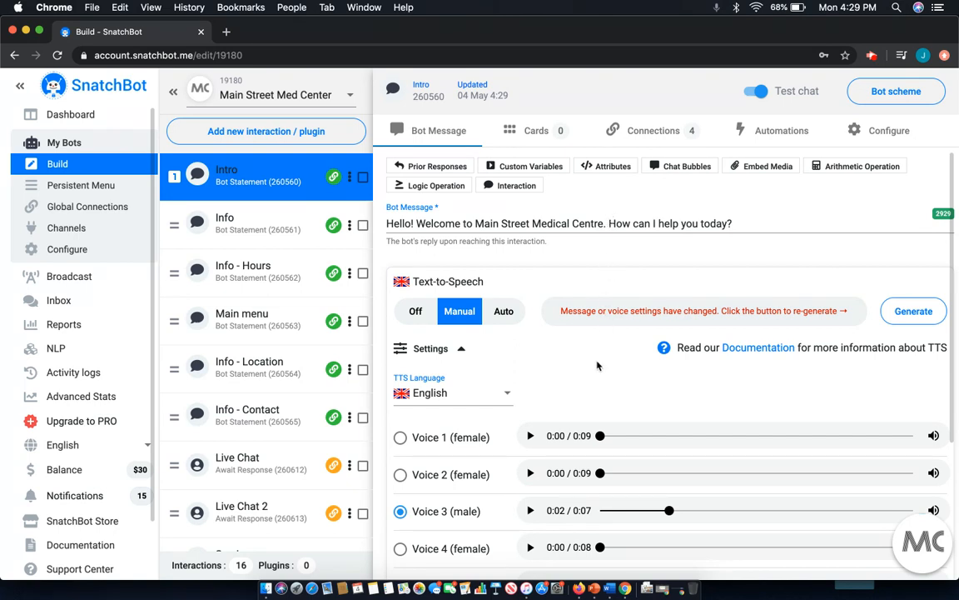
{"action": "mouse_move", "coordinate": [418, 491]}
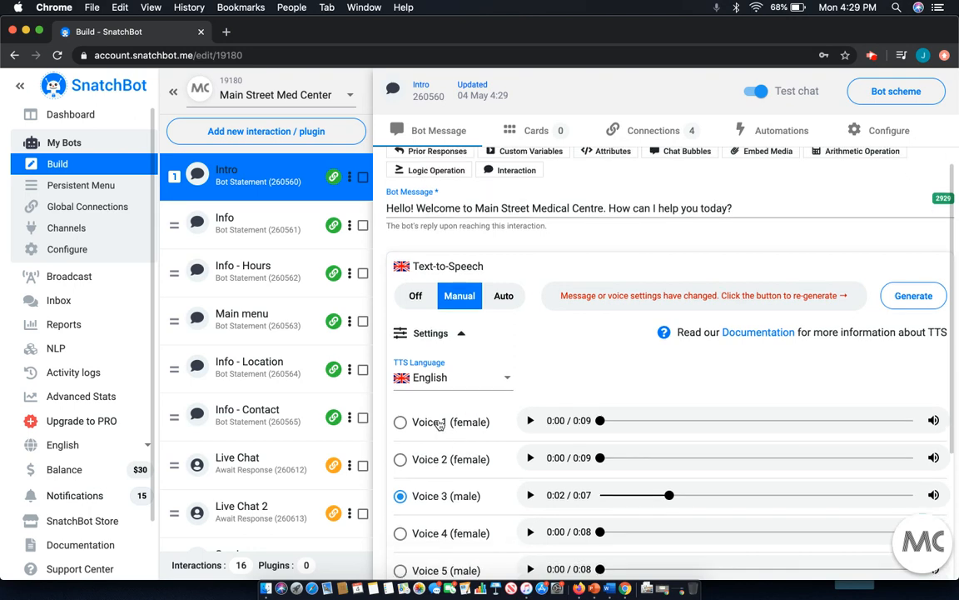
{"action": "mouse_move", "coordinate": [638, 298]}
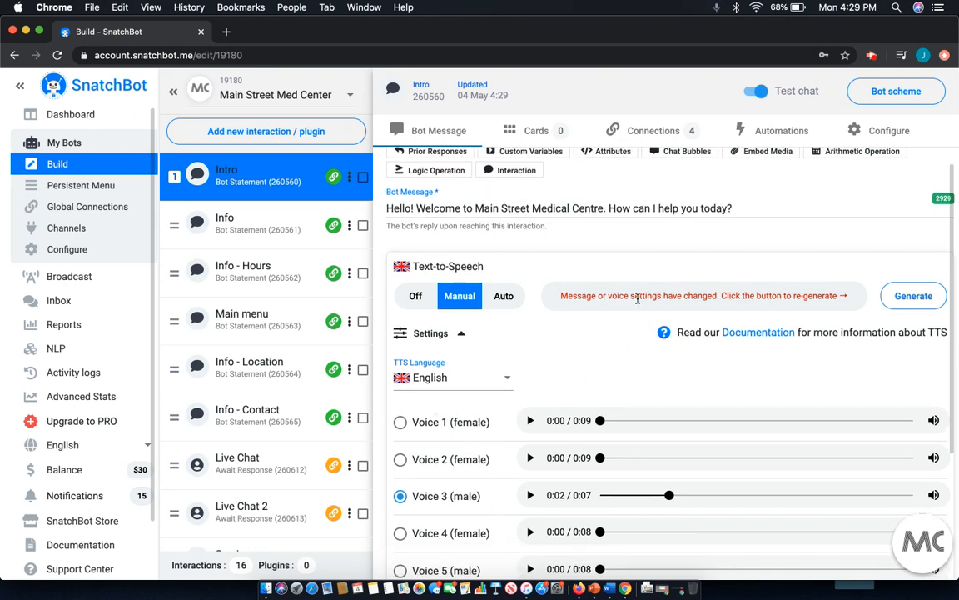
{"action": "mouse_move", "coordinate": [798, 288]}
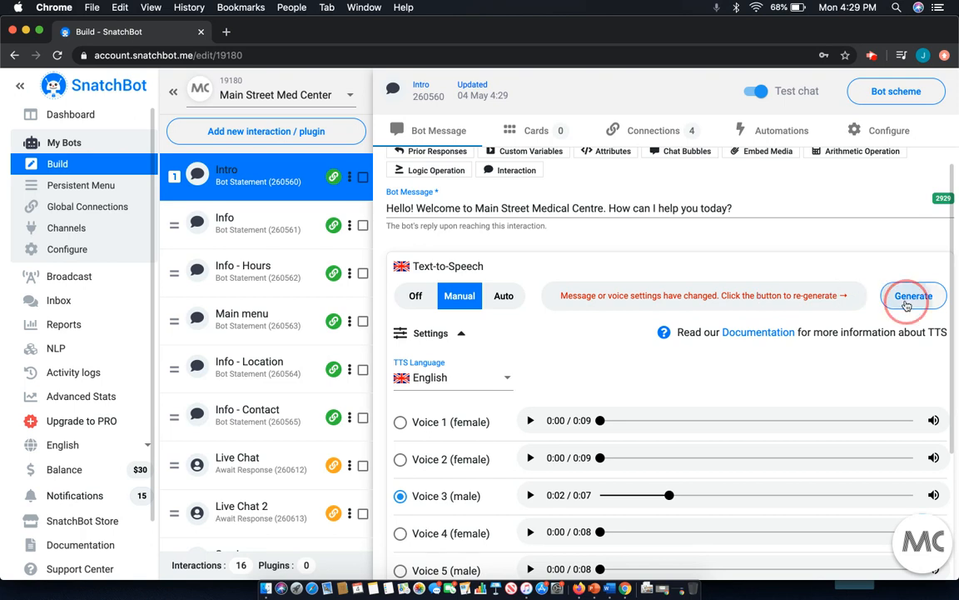
Generate a new four-second Intro greeting audio clip with Voice 3.
{"action": "left_click", "coordinate": [913, 296]}
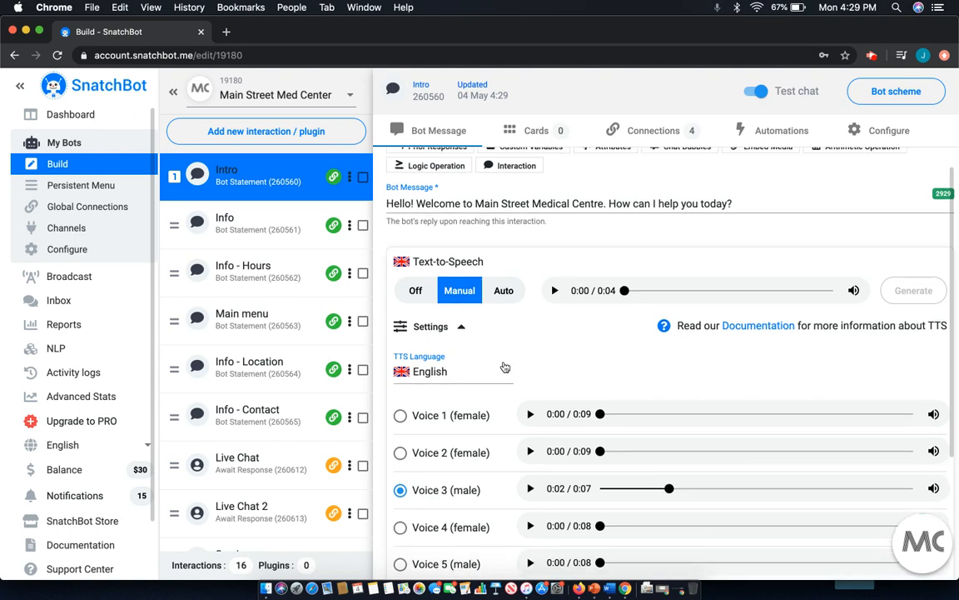
Tick the Show text & Embed checkbox in the TTS settings.
{"action": "scroll", "scroll_direction": "down", "scroll_amount": 3}
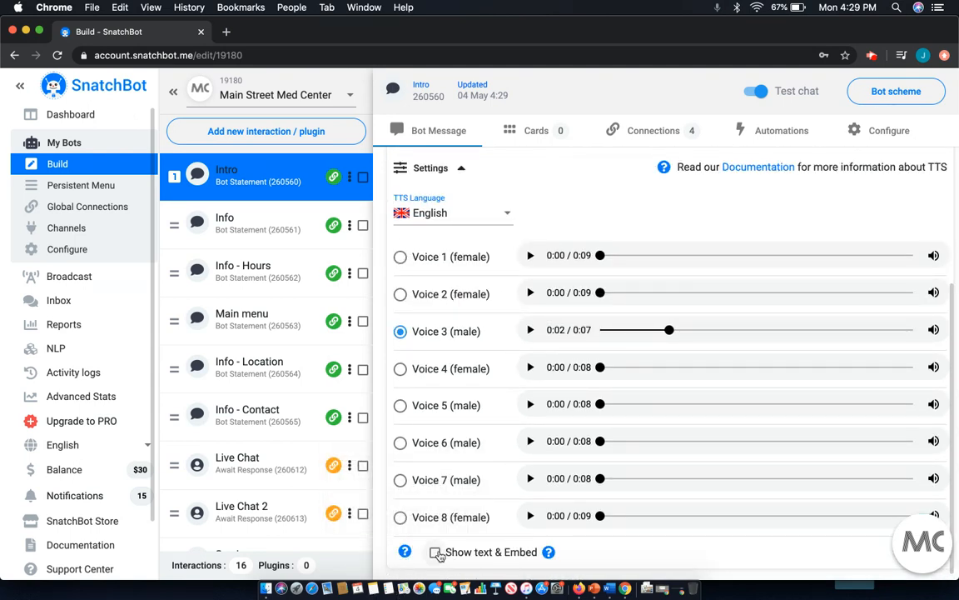
{"action": "left_click", "coordinate": [434, 552]}
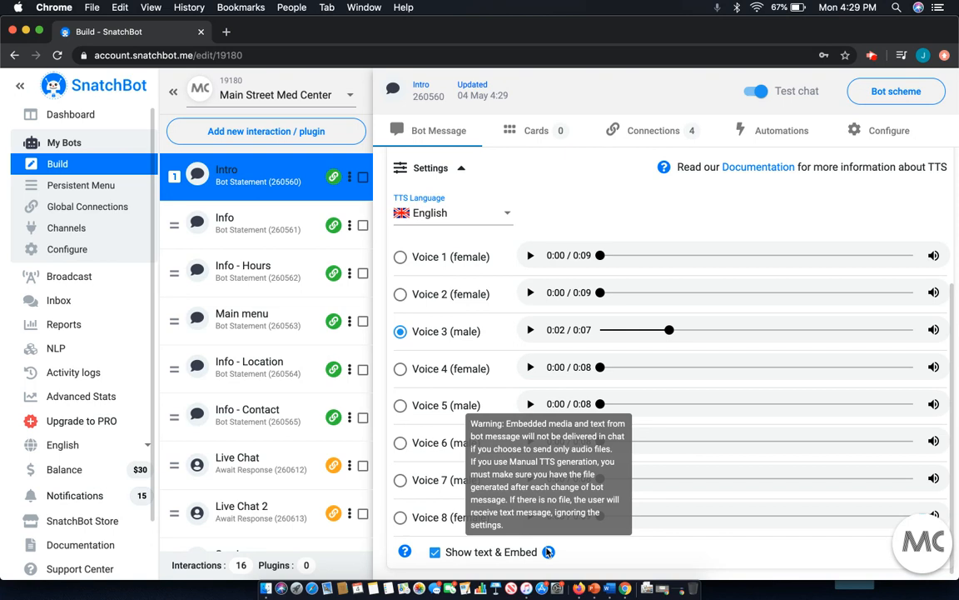
{"action": "mouse_move", "coordinate": [580, 555]}
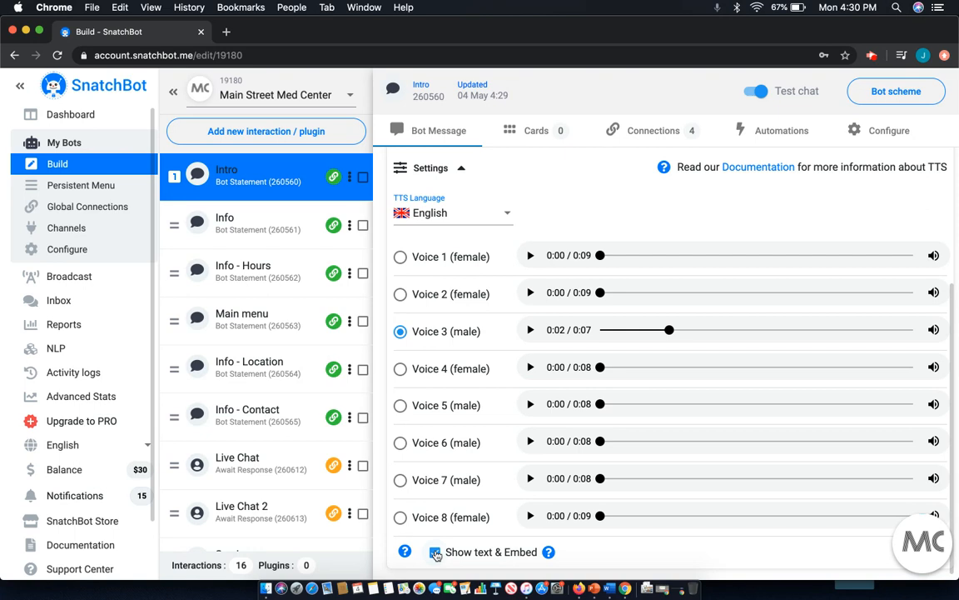
{"action": "left_click", "coordinate": [434, 551]}
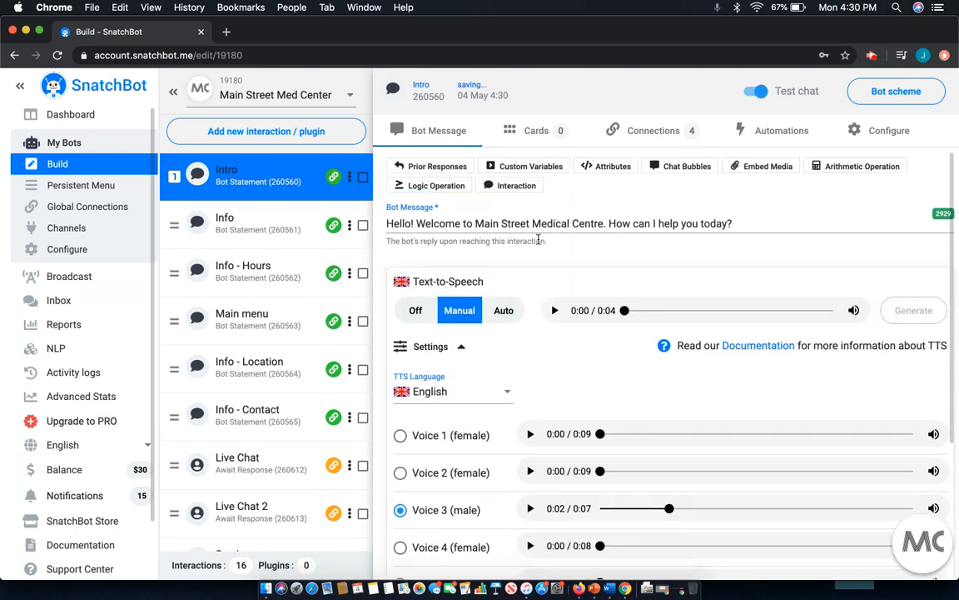
Switch the Intro greeting's Text-to-Speech mode to Auto.
{"action": "left_click", "coordinate": [504, 309]}
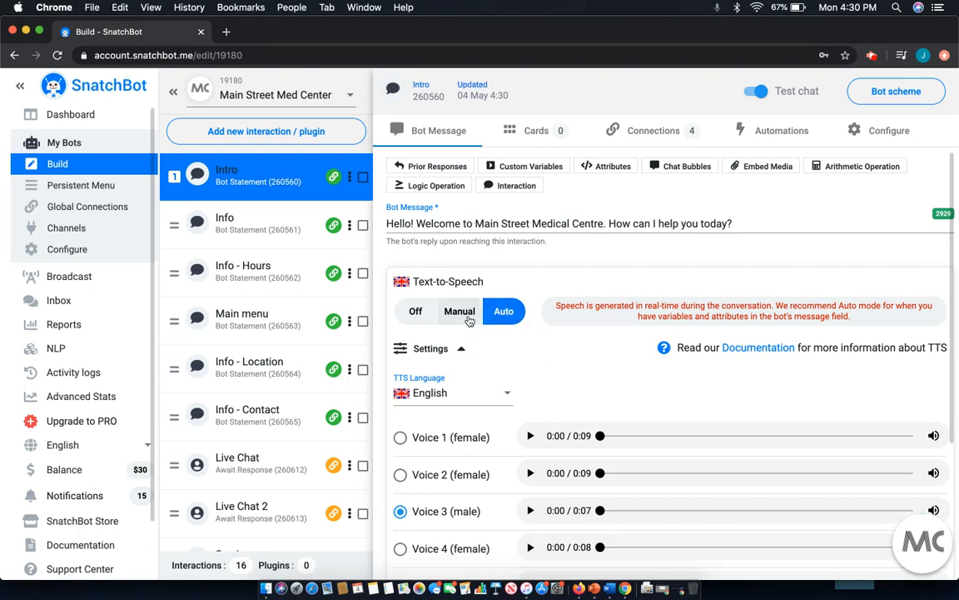
{"action": "mouse_move", "coordinate": [630, 405]}
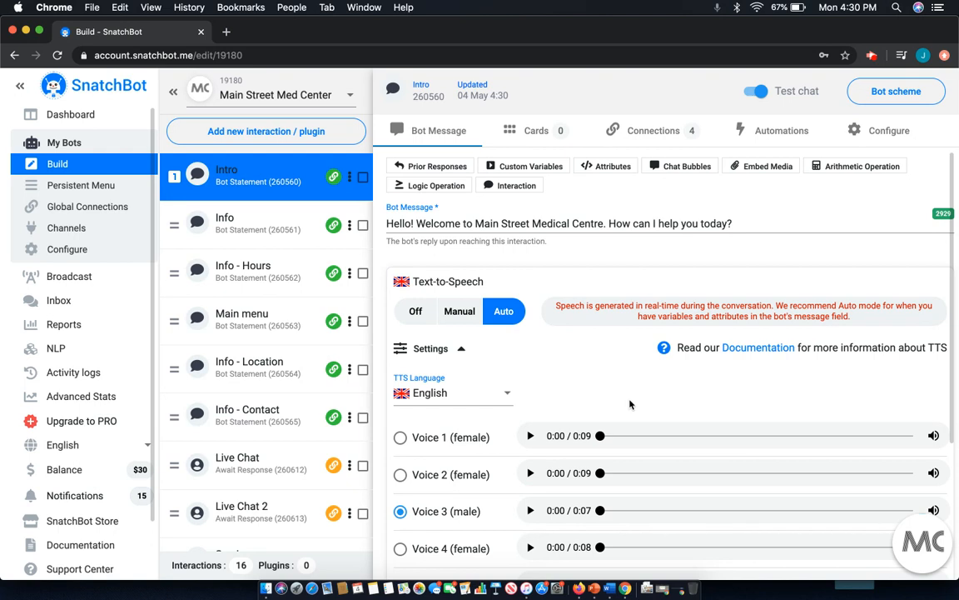
{"action": "scroll", "scroll_direction": "down", "scroll_amount": 3}
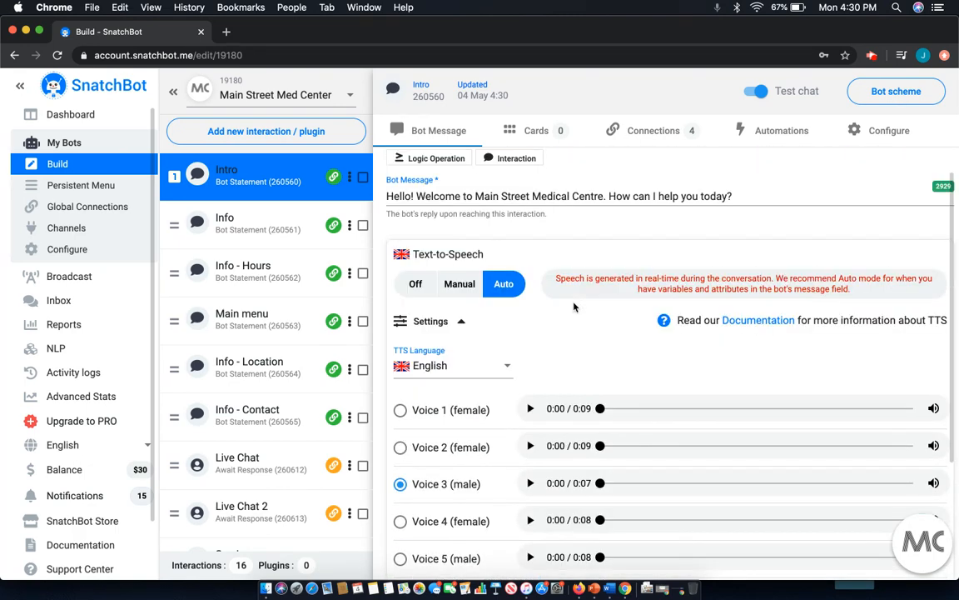
{"action": "mouse_move", "coordinate": [588, 334]}
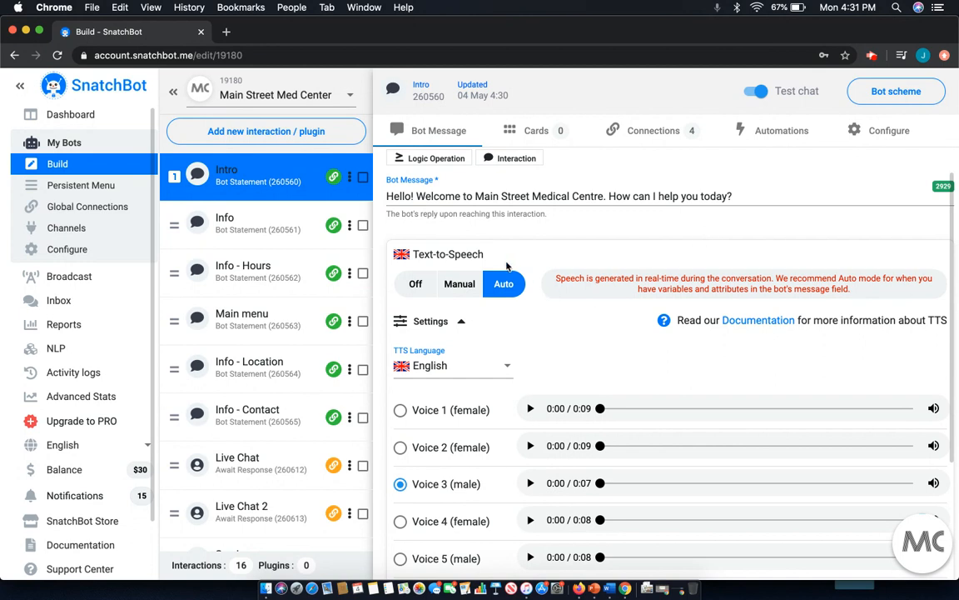
Select Voice 2 (female) in the Intro greeting's TTS voice list.
{"action": "left_click", "coordinate": [401, 447]}
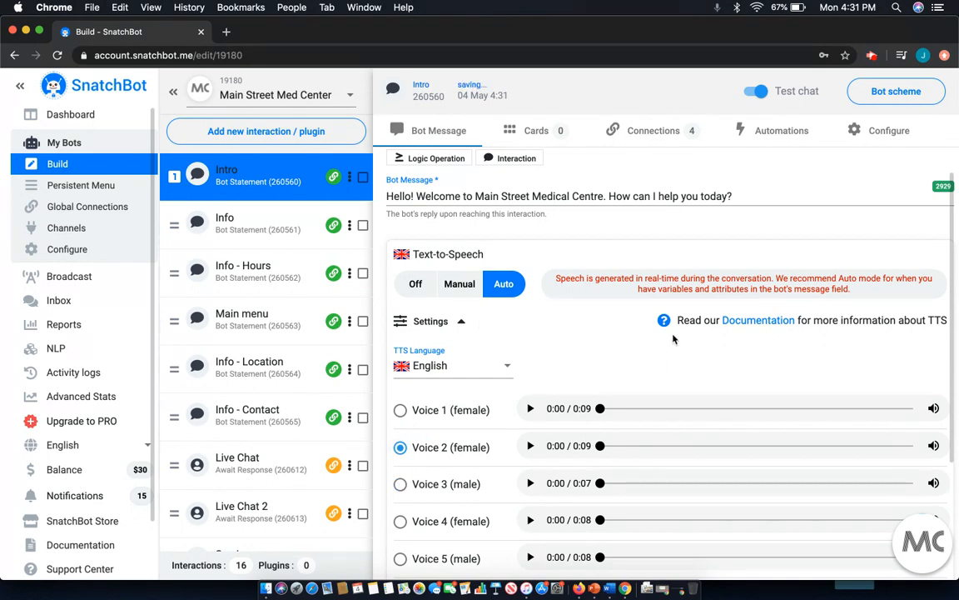
{"action": "mouse_move", "coordinate": [489, 445]}
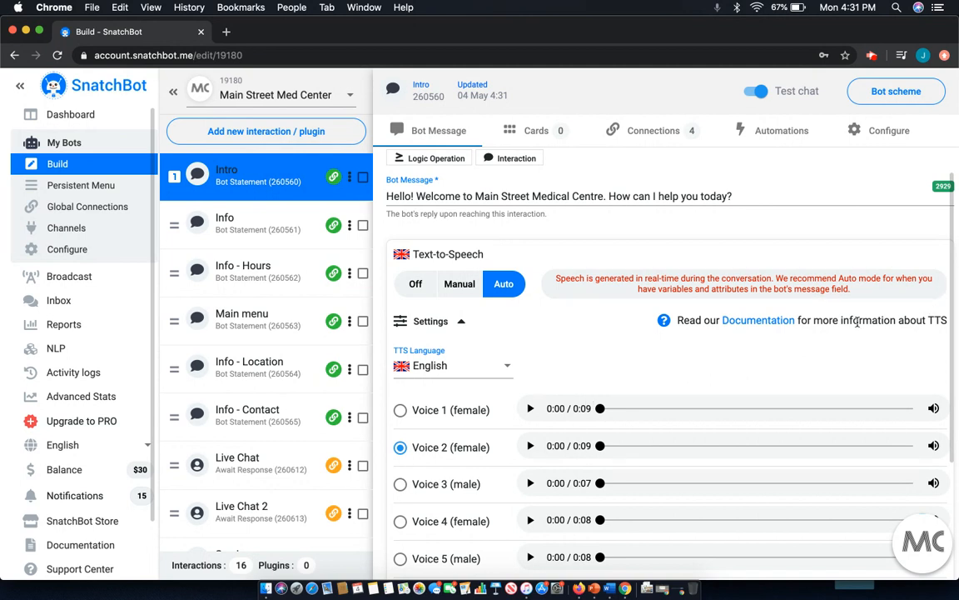
{"action": "mouse_move", "coordinate": [792, 373]}
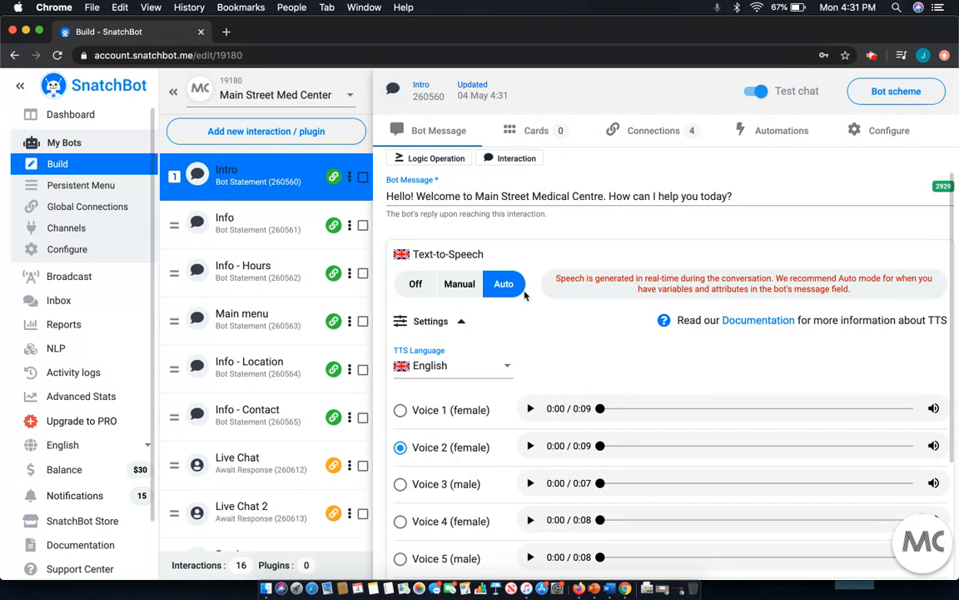
{"action": "mouse_move", "coordinate": [596, 249]}
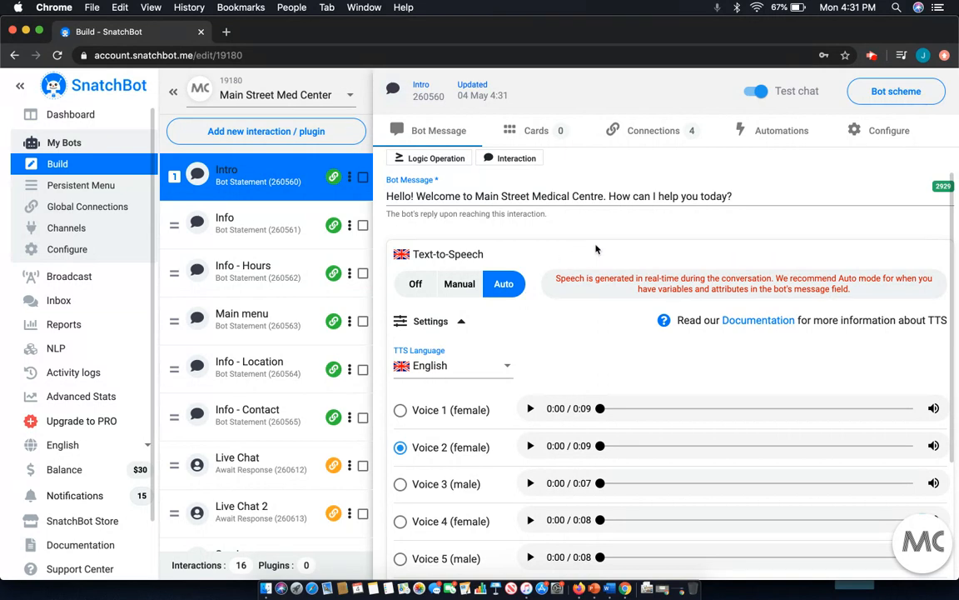
{"action": "mouse_move", "coordinate": [874, 447]}
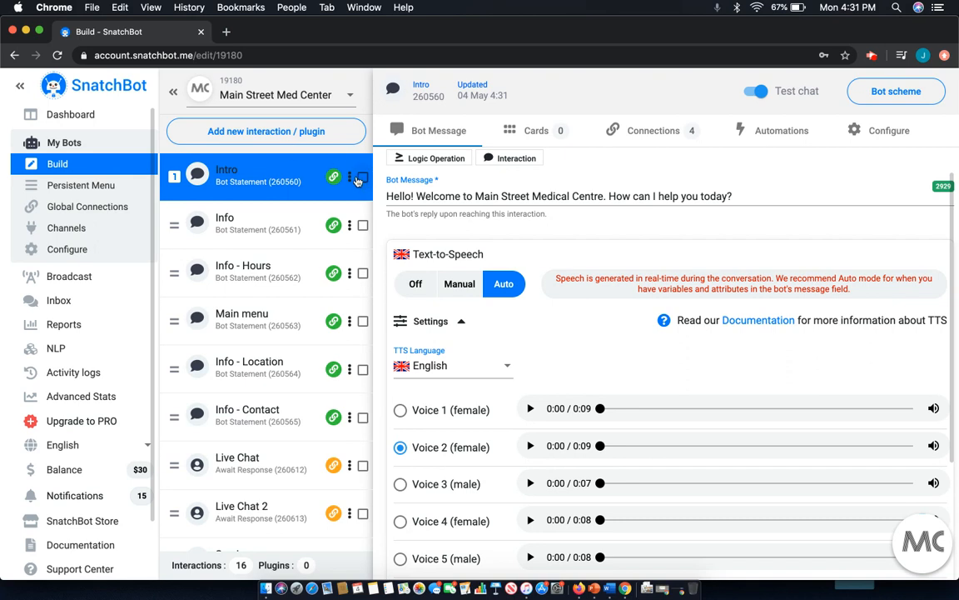
{"action": "left_click", "coordinate": [349, 178]}
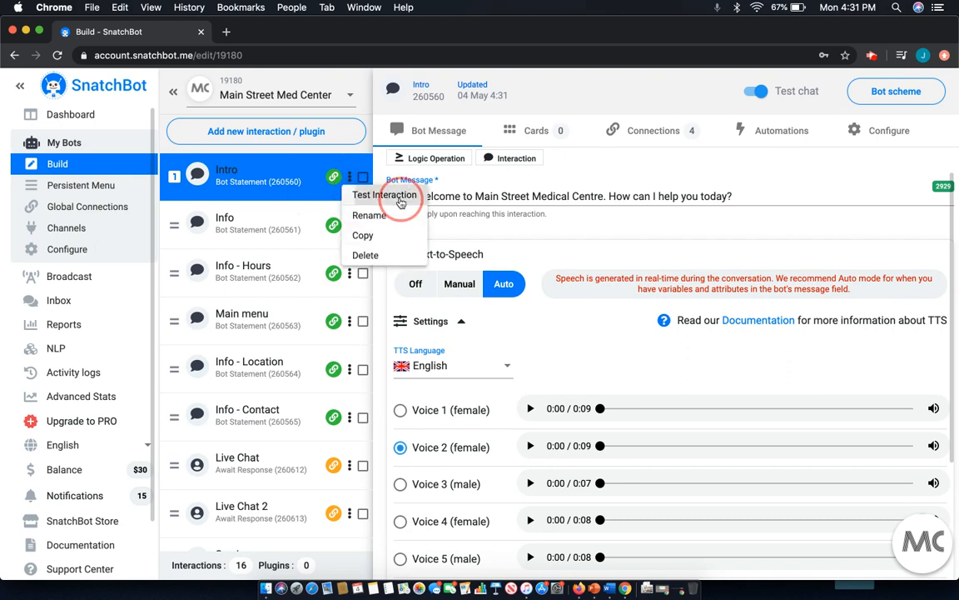
{"action": "left_click", "coordinate": [384, 194]}
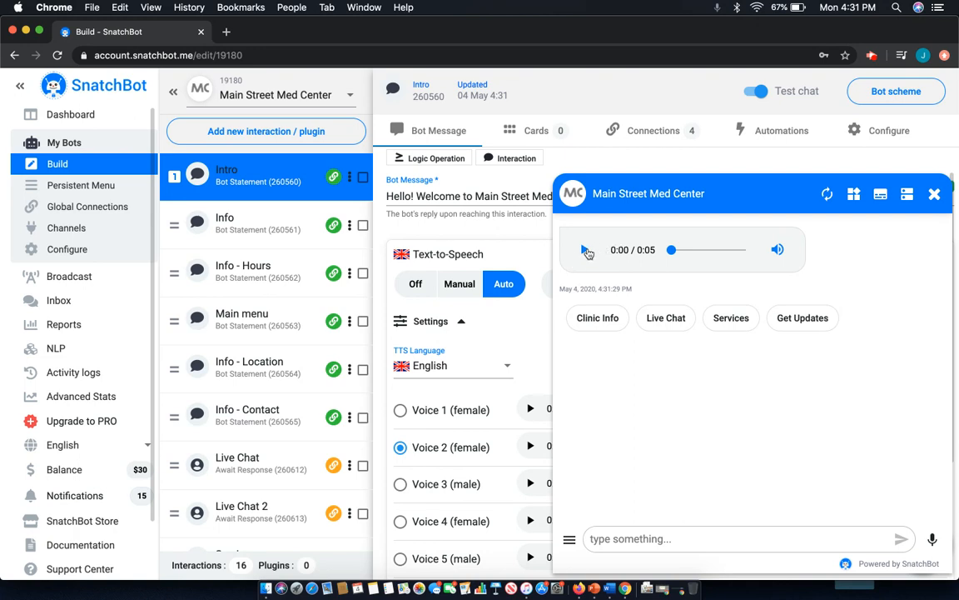
{"action": "left_click", "coordinate": [583, 249]}
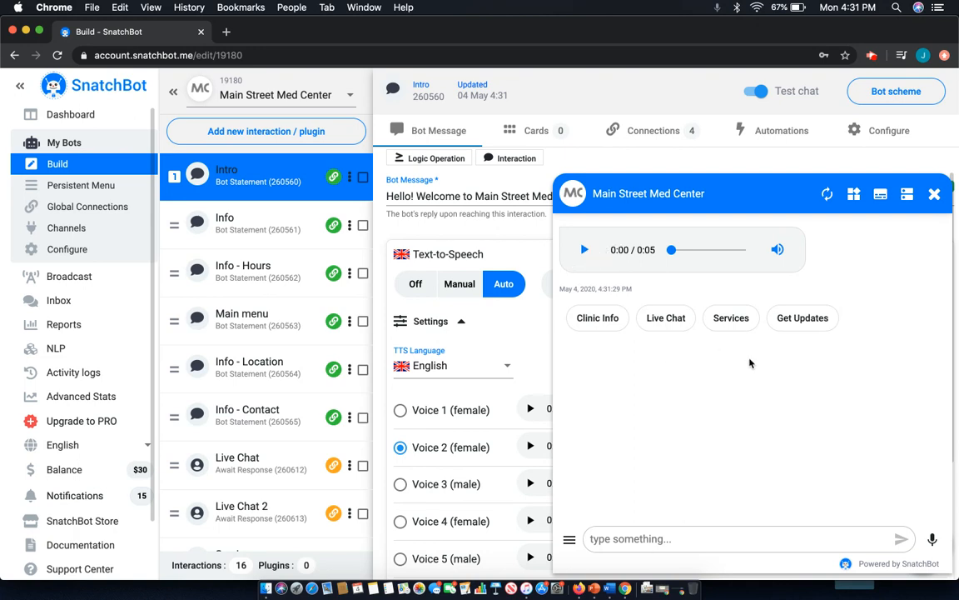
{"action": "mouse_move", "coordinate": [584, 249]}
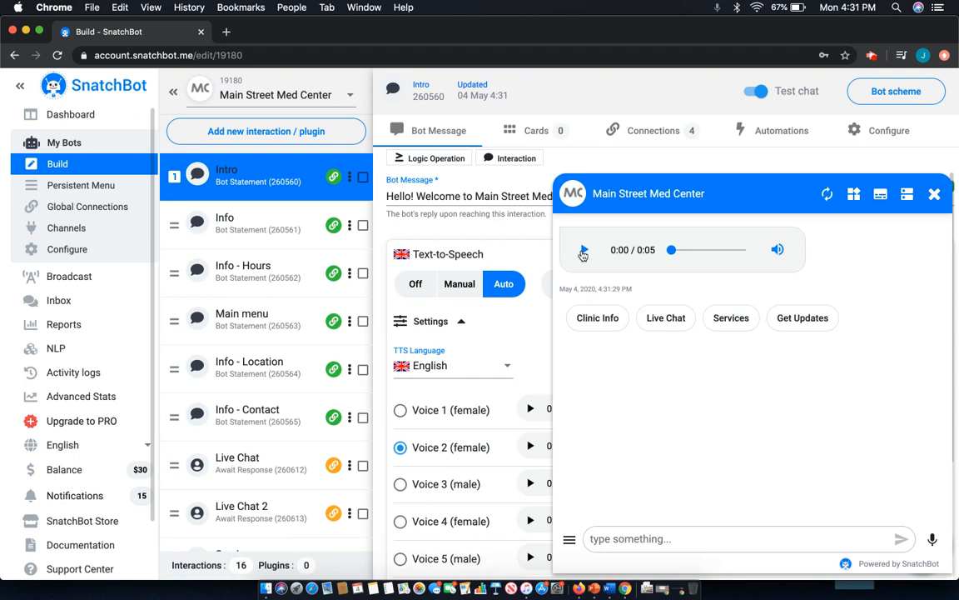
{"action": "left_click", "coordinate": [584, 249]}
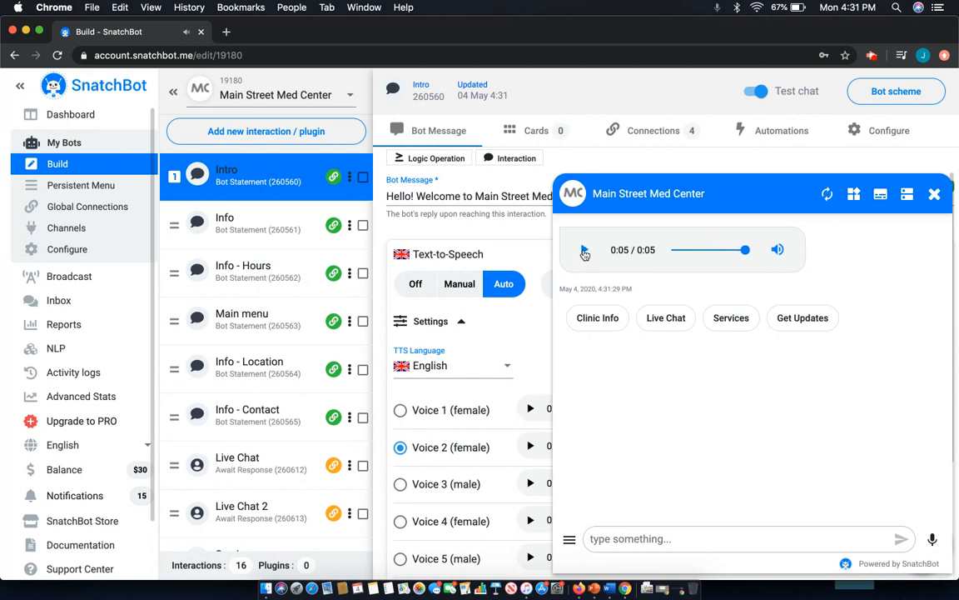
{"action": "left_click", "coordinate": [584, 249]}
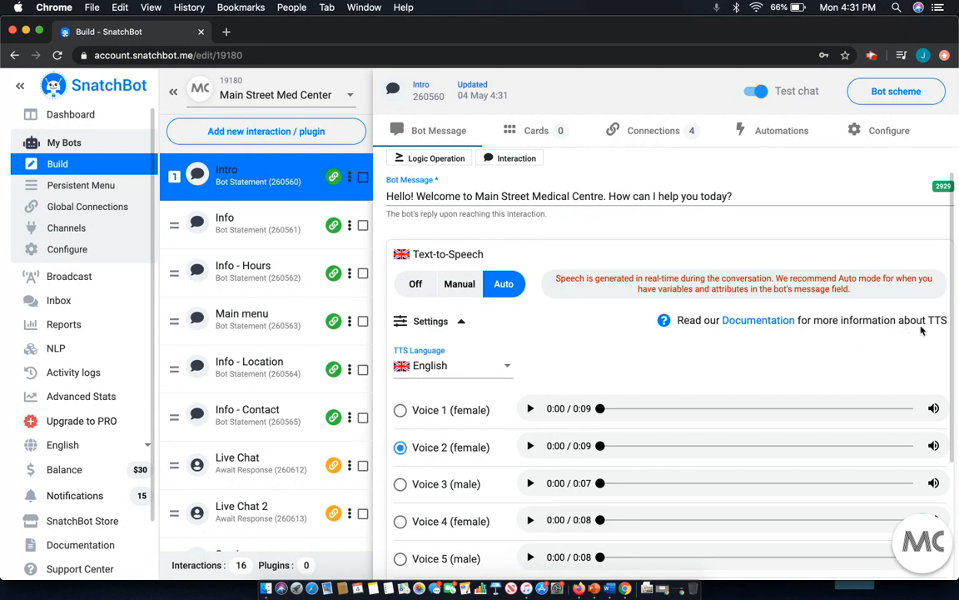
{"action": "mouse_move", "coordinate": [589, 374]}
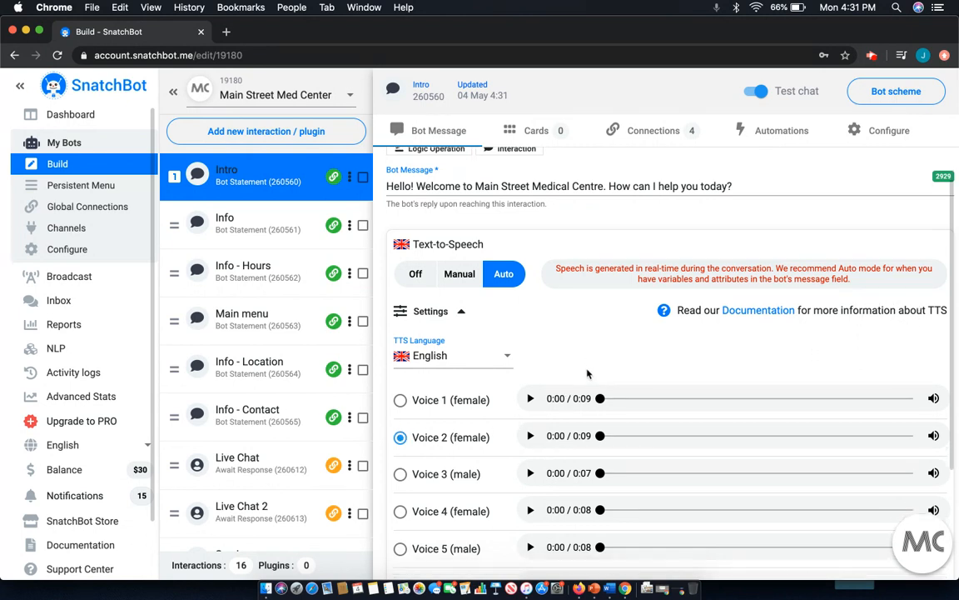
{"action": "scroll", "scroll_direction": "up", "scroll_amount": 3}
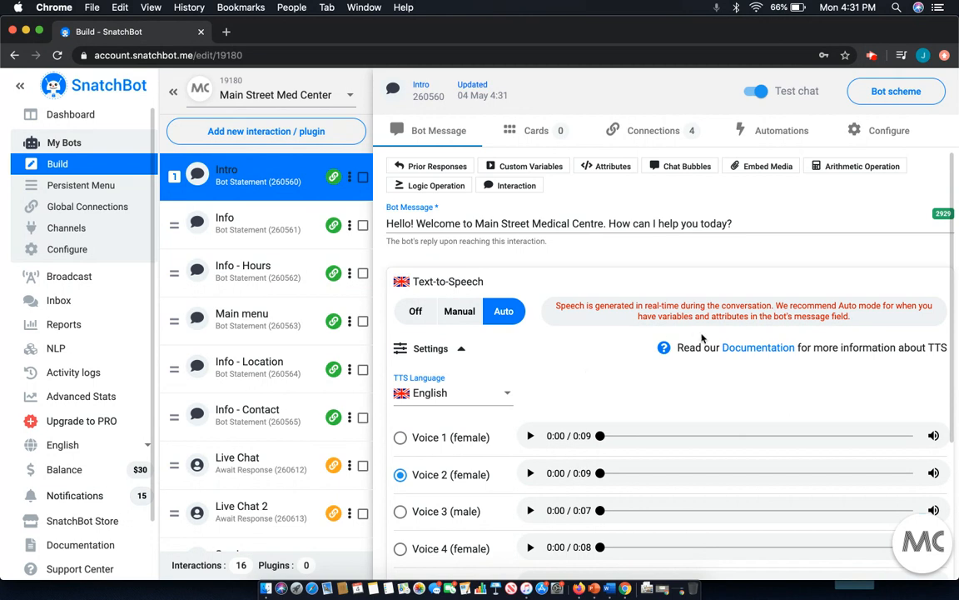
{"action": "mouse_move", "coordinate": [629, 271]}
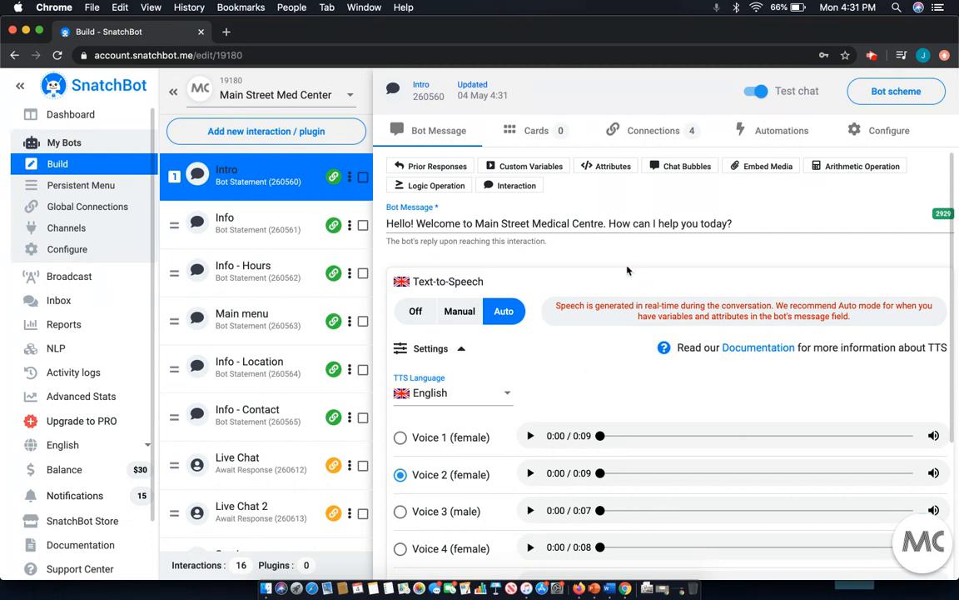
{"action": "mouse_move", "coordinate": [770, 257]}
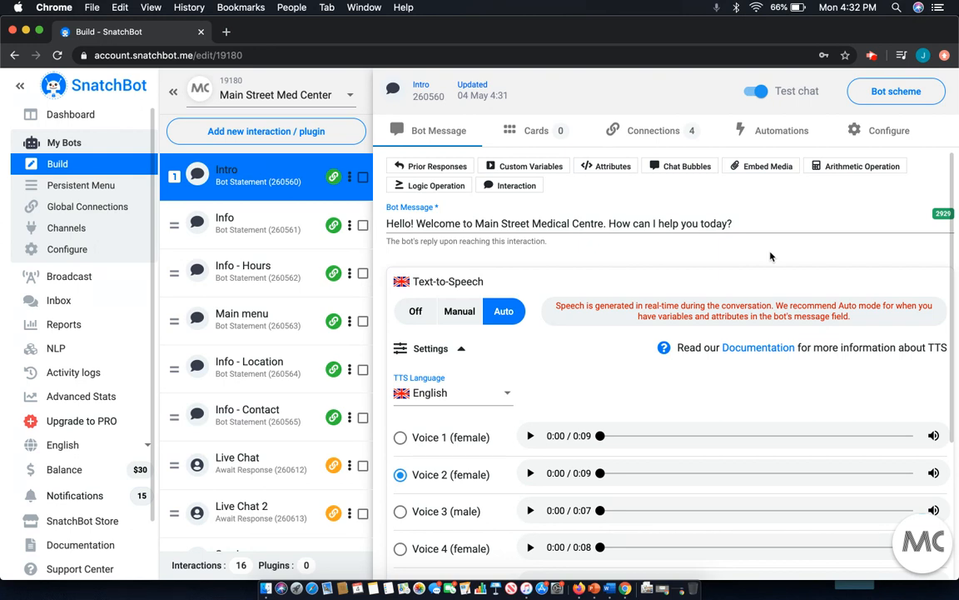
{"action": "mouse_move", "coordinate": [845, 210]}
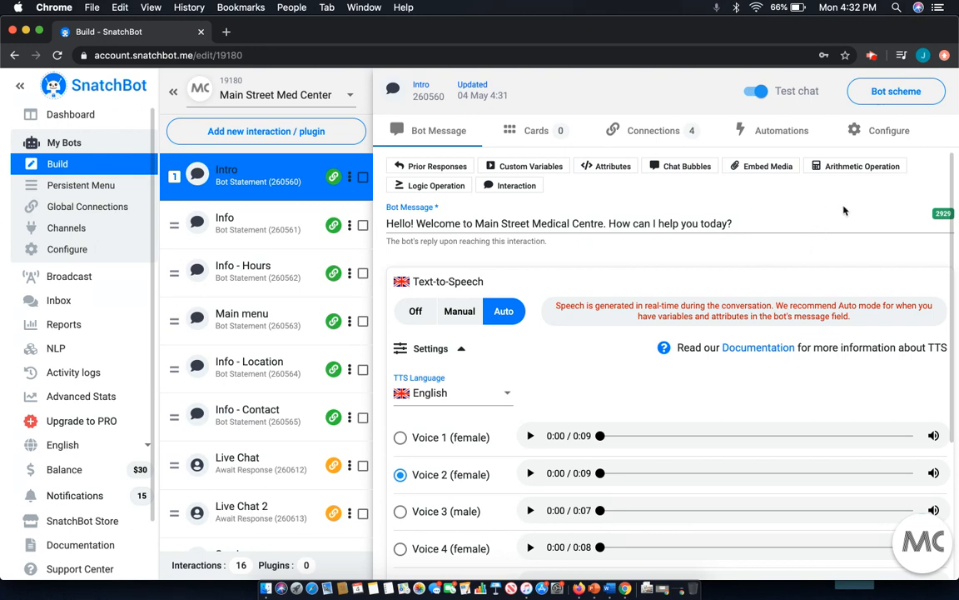
{"action": "mouse_move", "coordinate": [832, 206]}
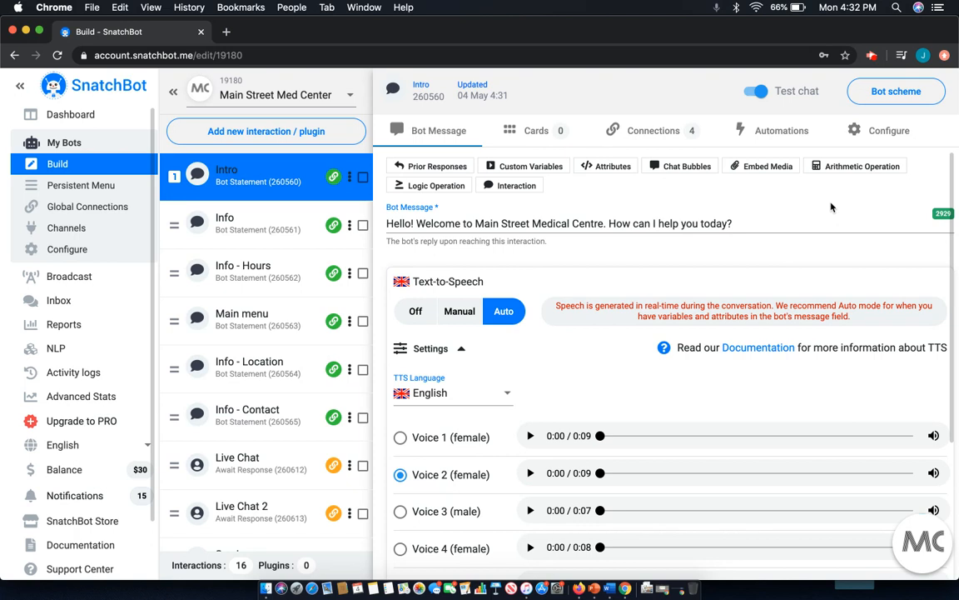
{"action": "mouse_move", "coordinate": [892, 105]}
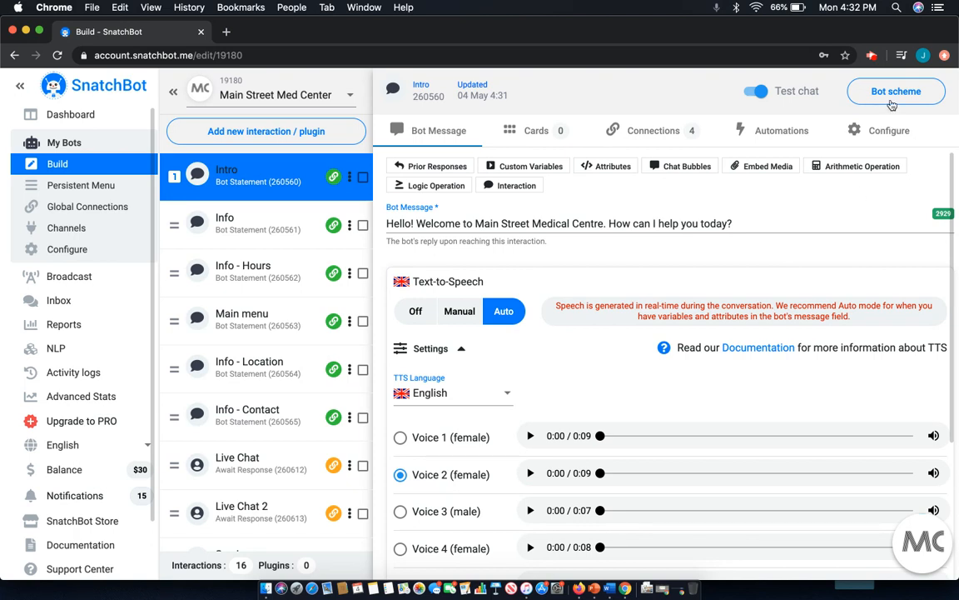